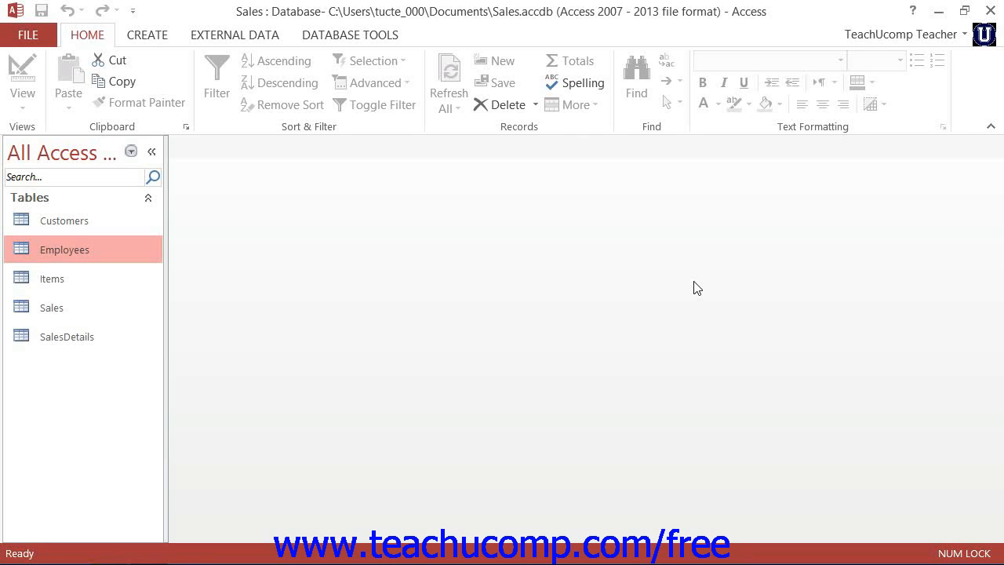
pyautogui.moveTo(620, 271)
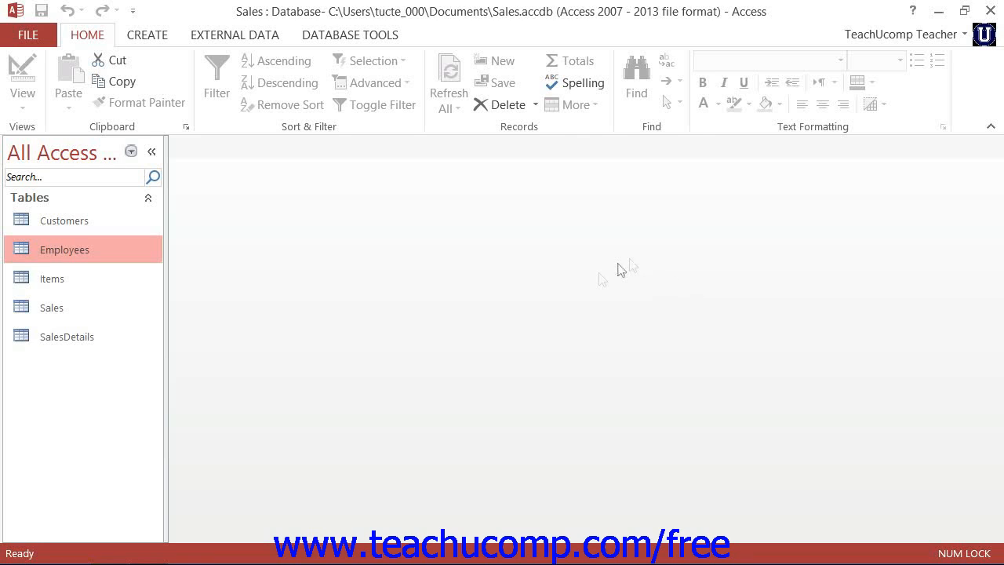
pyautogui.moveTo(587, 272)
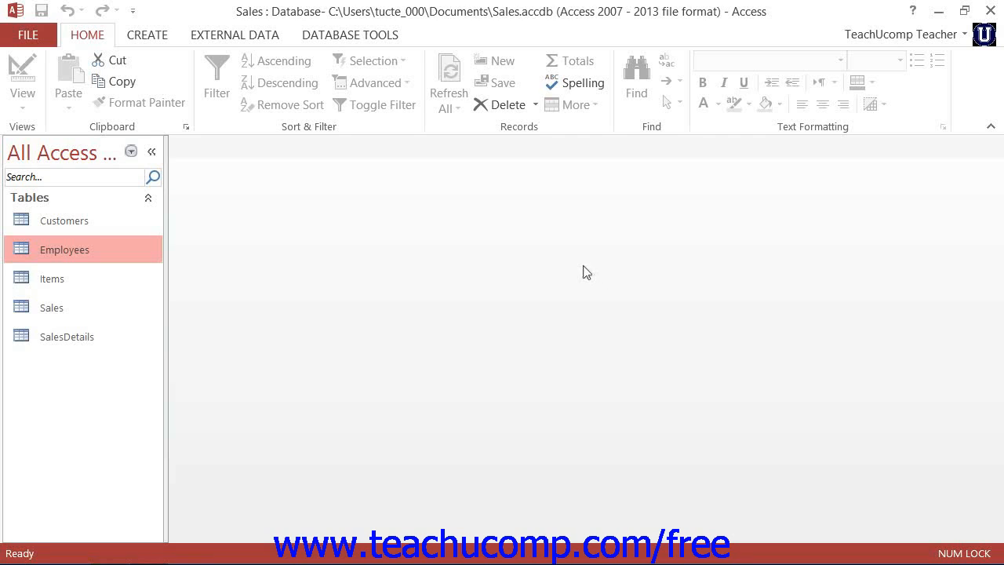
pyautogui.moveTo(486, 241)
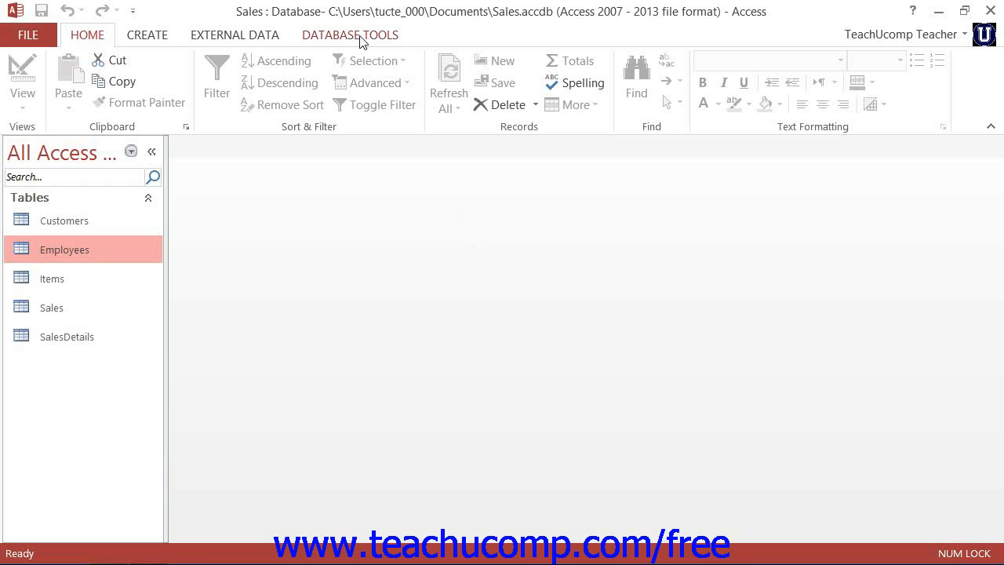
# Add the Customers, Employees and Sales tables to the Relationships window.
pyautogui.click(349, 35)
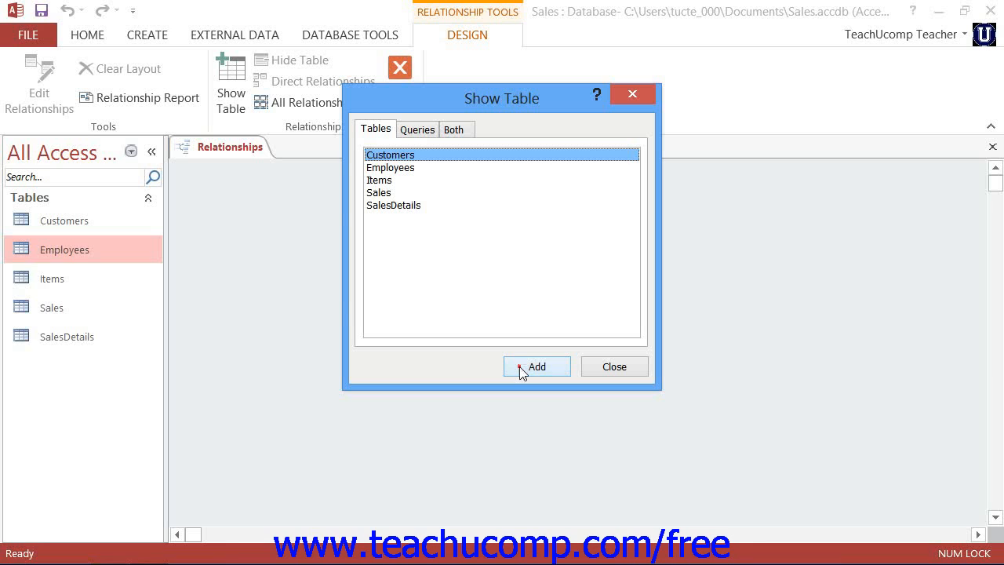
pyautogui.click(537, 366)
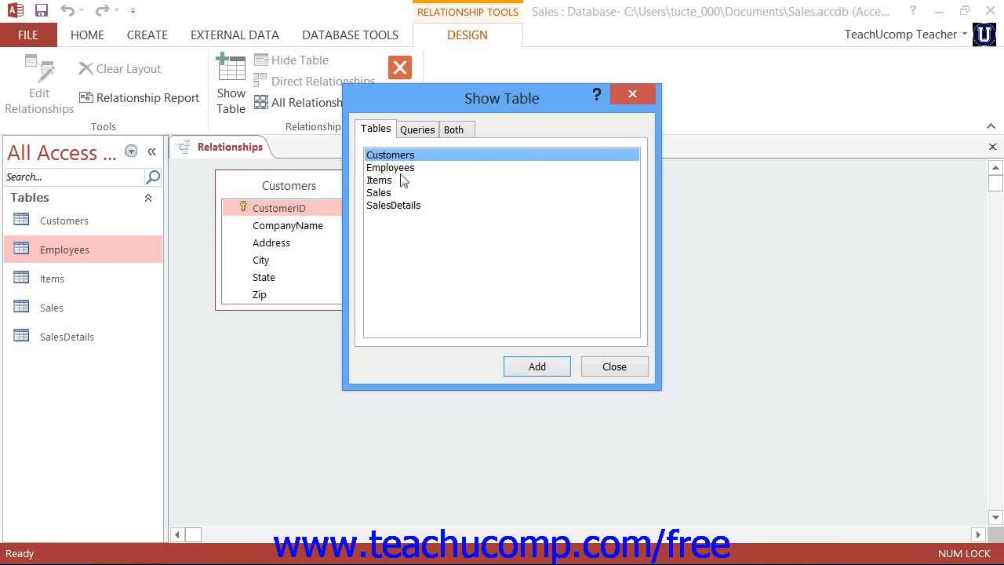
pyautogui.click(536, 366)
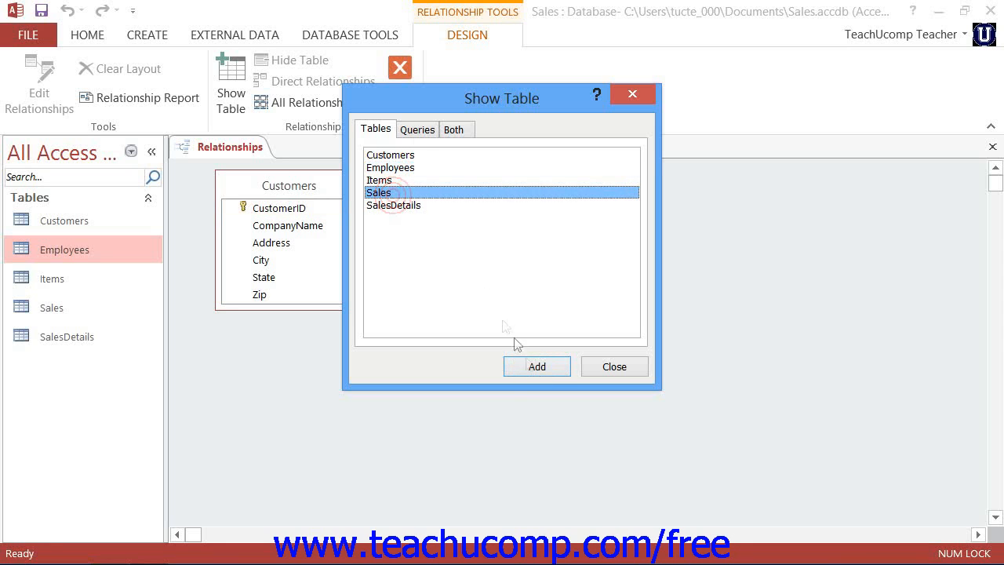
pyautogui.click(536, 366)
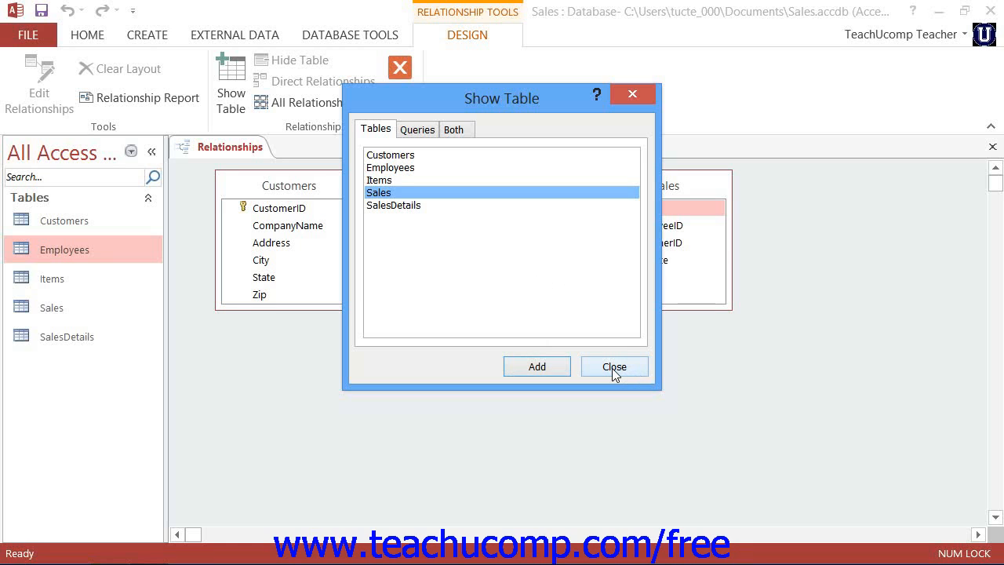
# Close Show Table, reopen it, then close it again with all three tables shown.
pyautogui.click(614, 366)
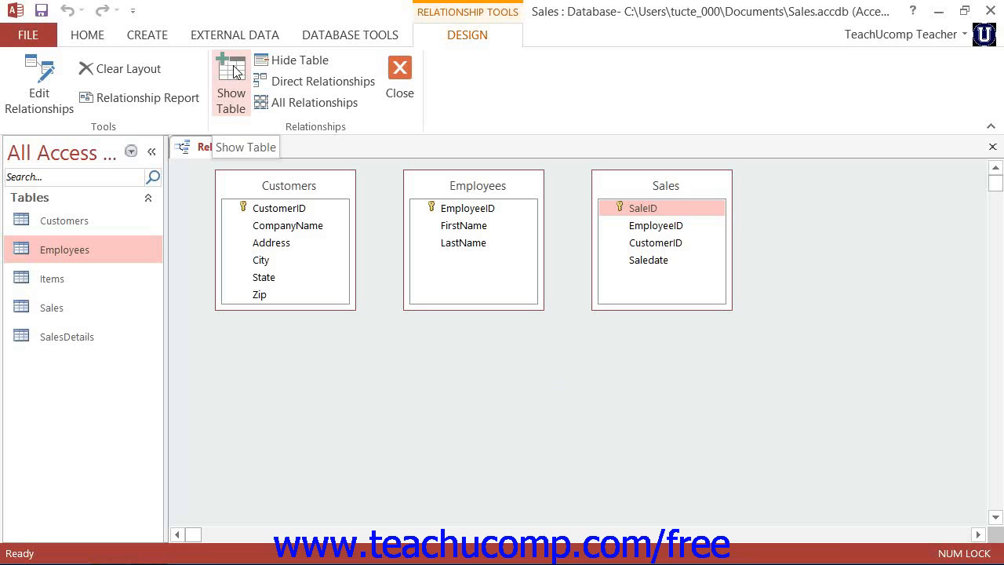
pyautogui.click(230, 84)
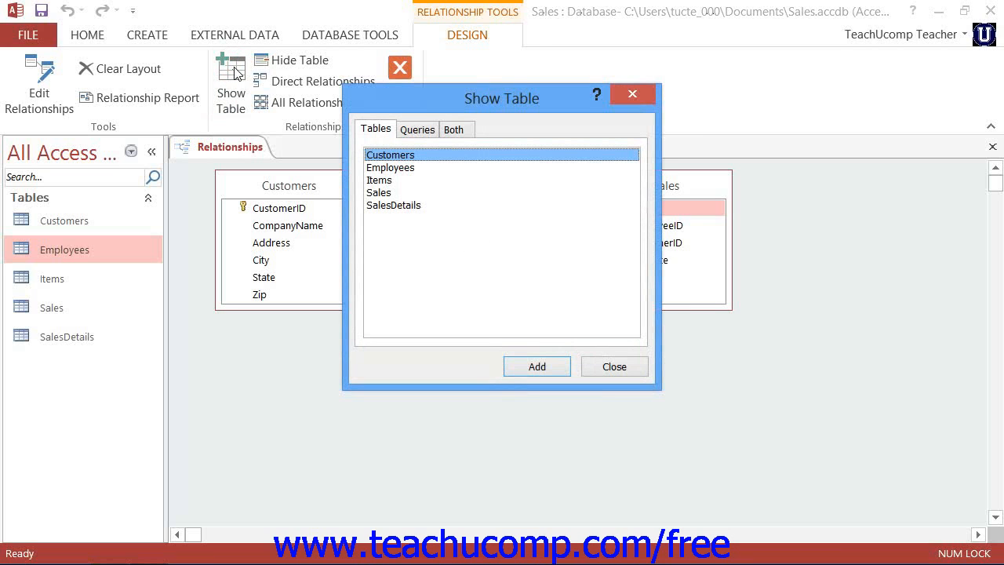
pyautogui.moveTo(615, 367)
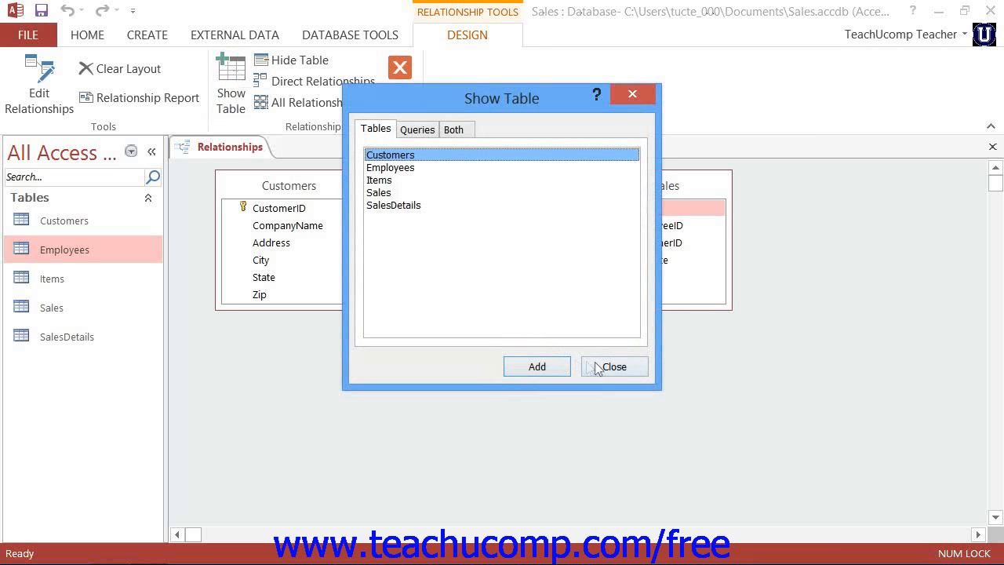
pyautogui.click(614, 366)
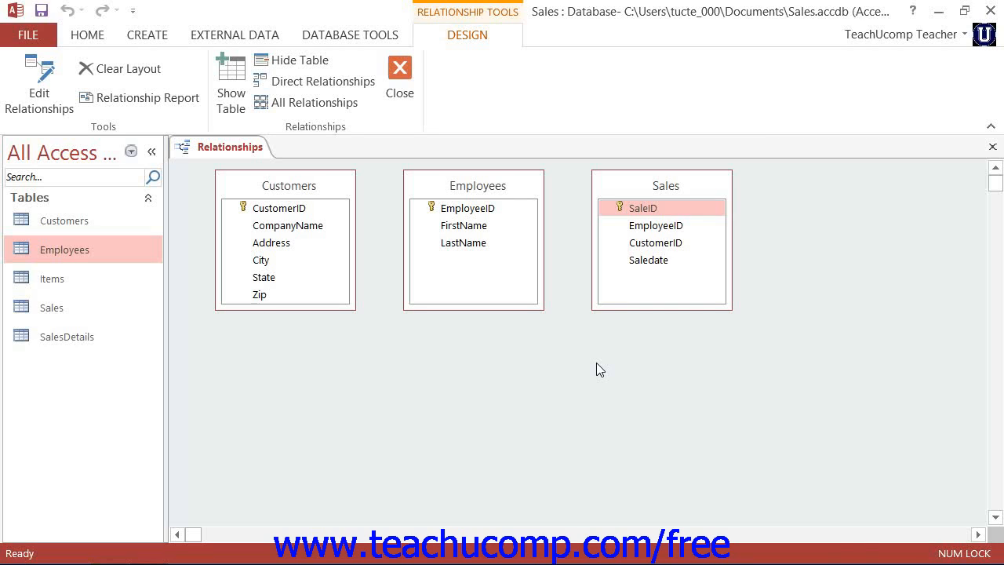
pyautogui.moveTo(554, 296)
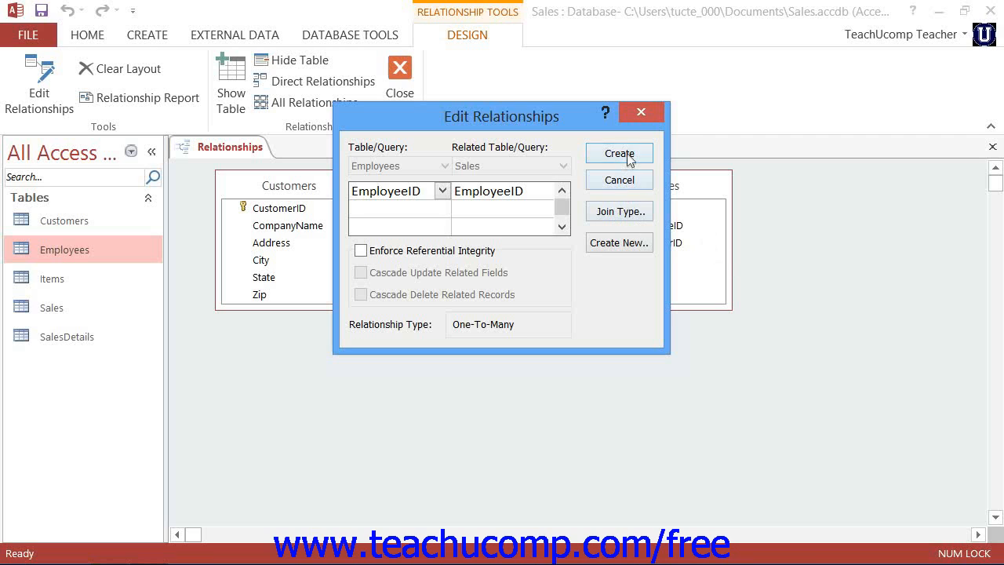
# Create the EmployeeID relationship linking Employees to Sales.
pyautogui.click(619, 153)
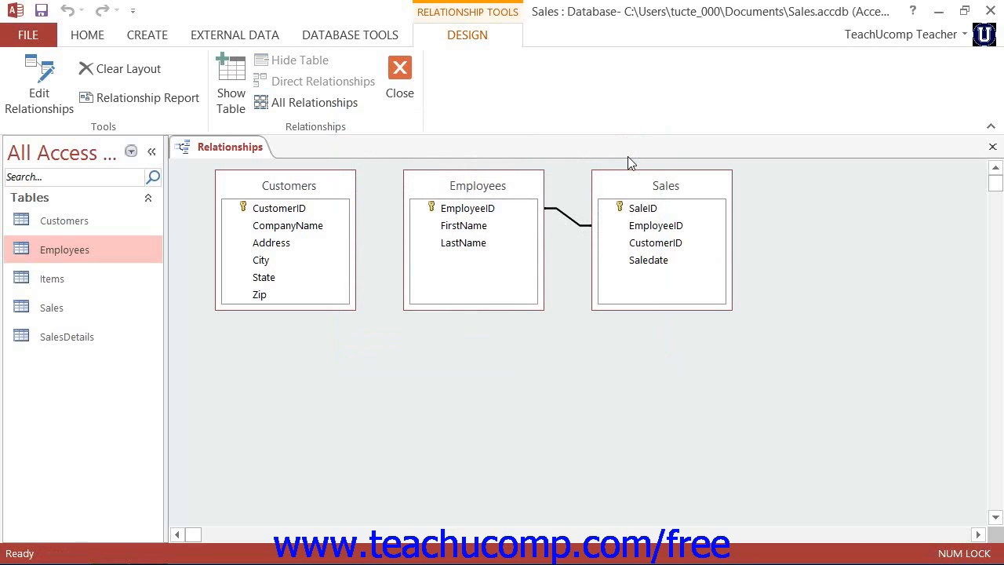
pyautogui.click(467, 208)
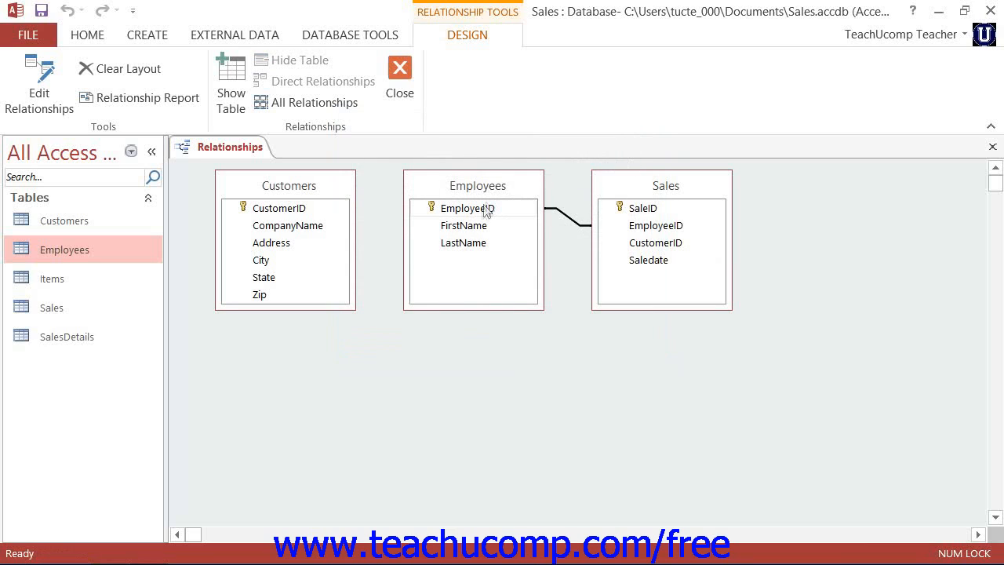
pyautogui.moveTo(483, 218)
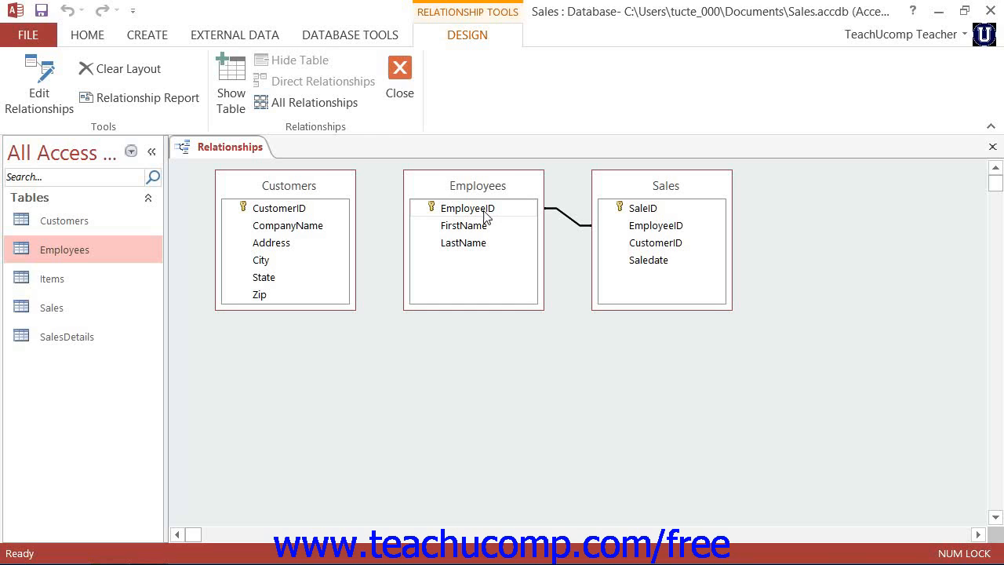
pyautogui.moveTo(508, 220)
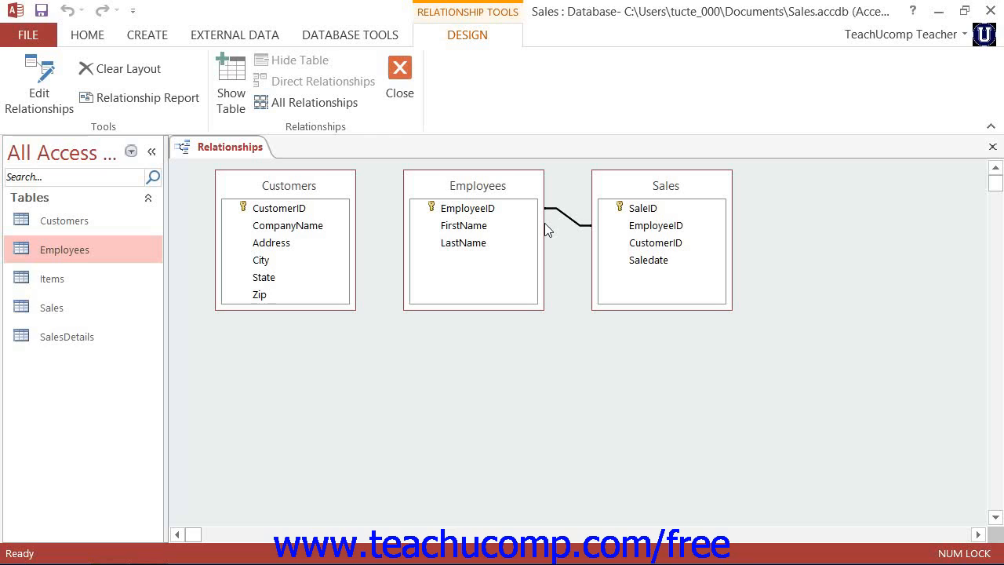
pyautogui.moveTo(579, 223)
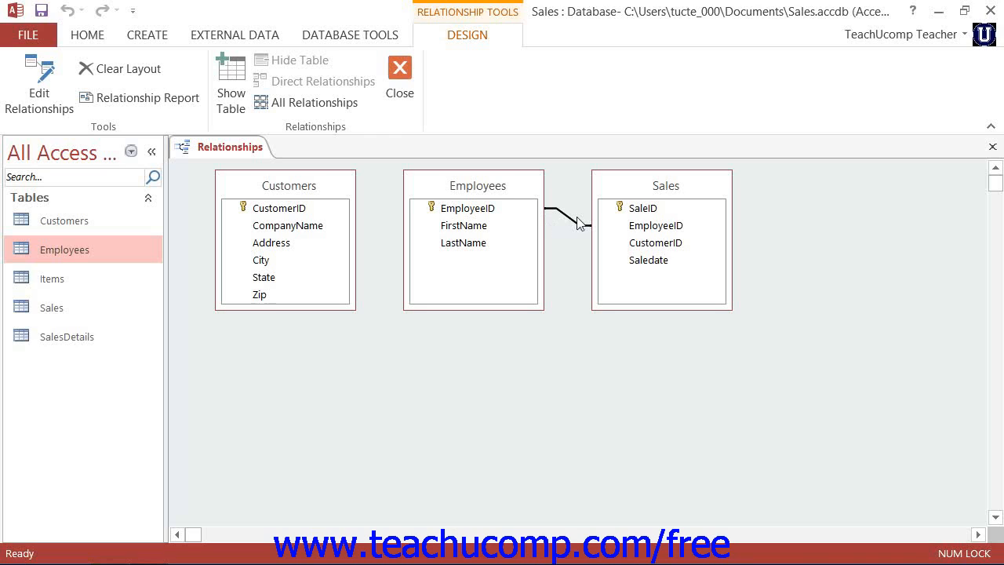